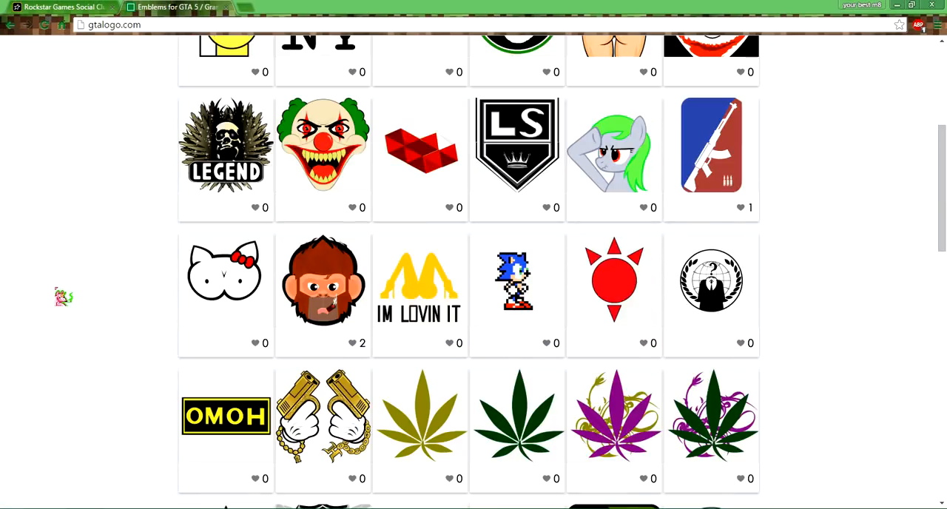
Step: Browse the GTAlogo.com emblem gallery to page 2 and scroll through its emblems
scroll("down", 3)
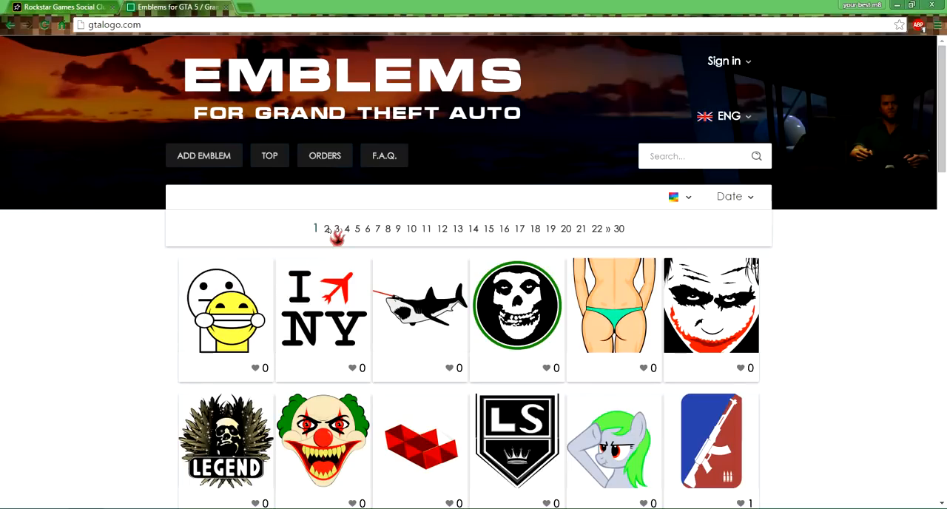
left_click(326, 228)
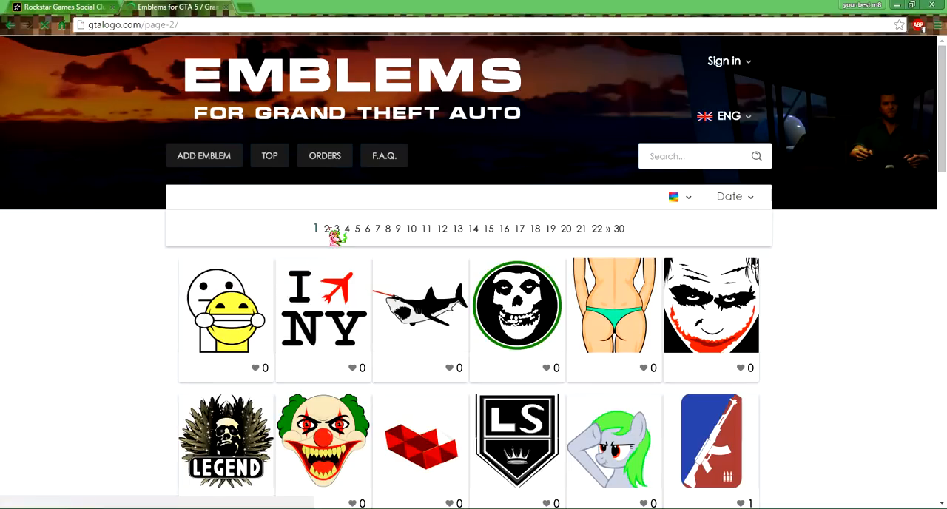
scroll("down", 3)
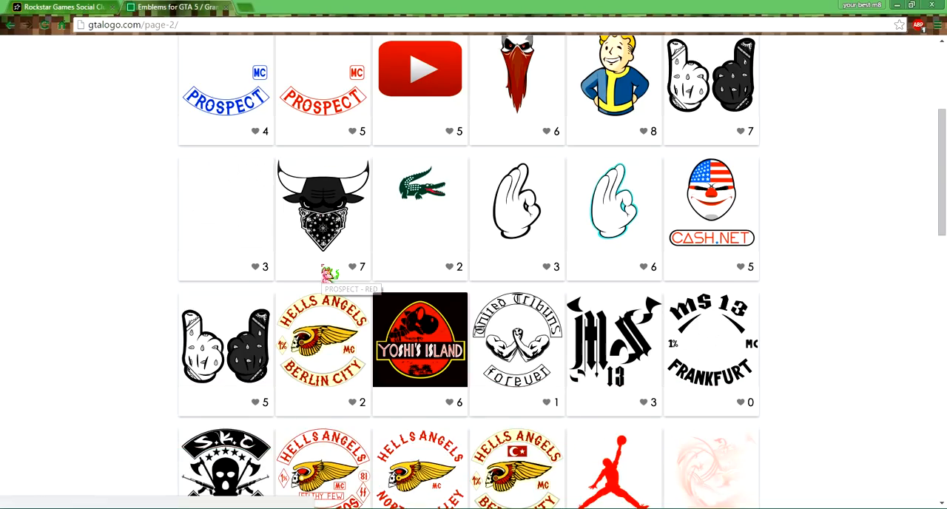
scroll("down", 3)
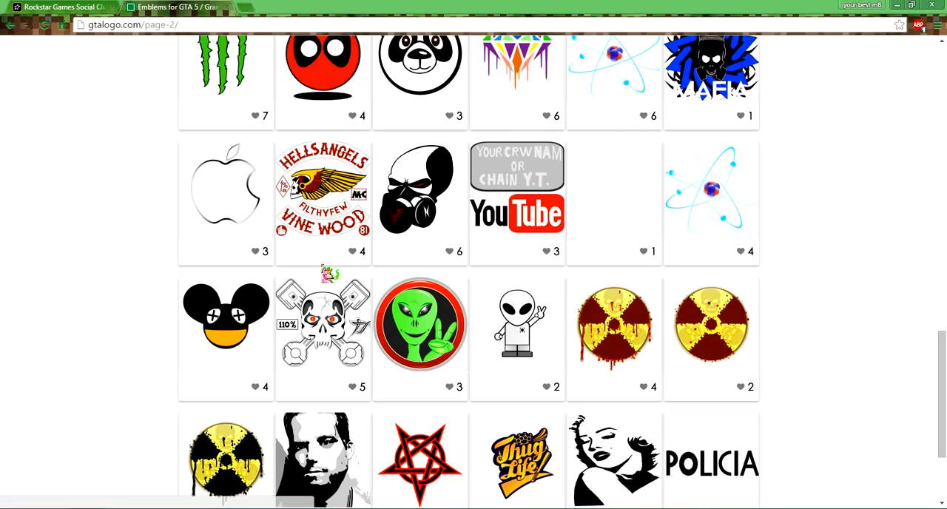
scroll("down", 3)
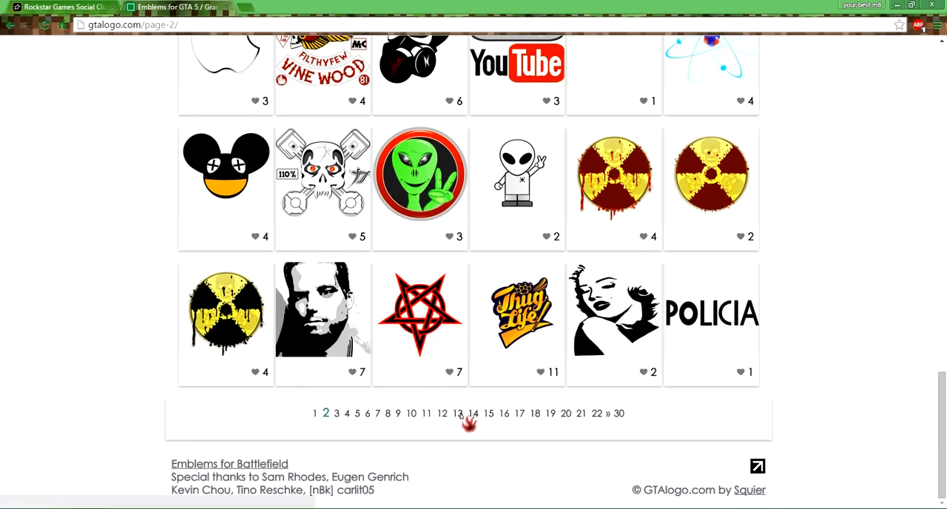
Step: Jump to gallery page 13 and scroll until the grinning DF creature emblem is in view
left_click(458, 413)
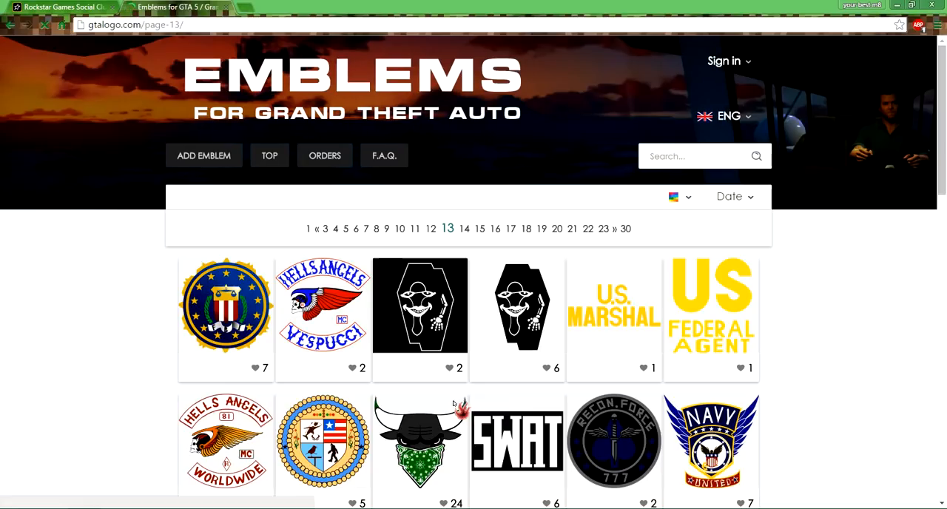
scroll("down", 3)
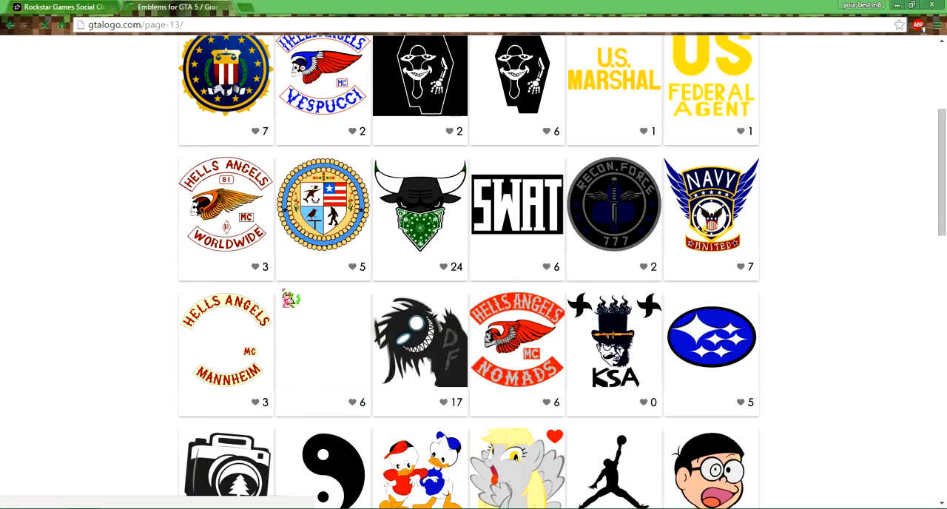
scroll("down", 3)
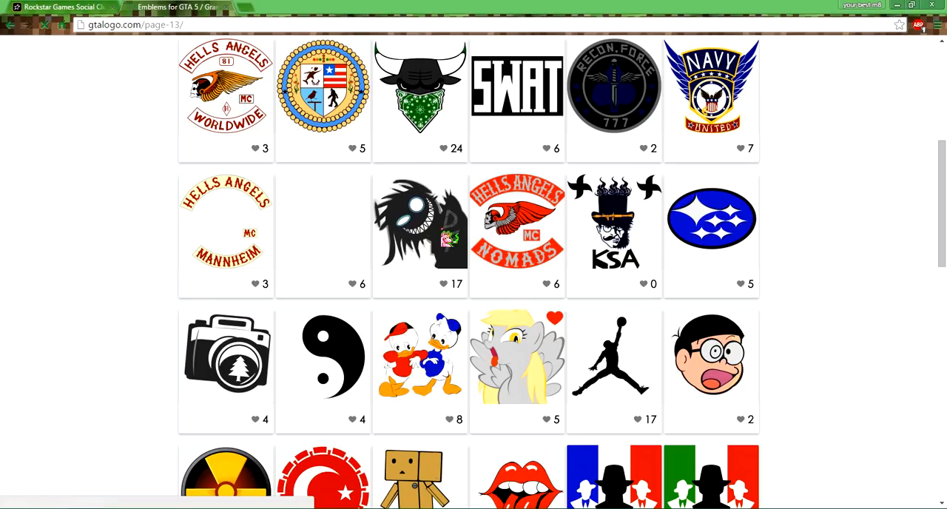
Step: Open the Arek emblem (ID 1656) page and copy its emblem code to the clipboard
left_click(420, 223)
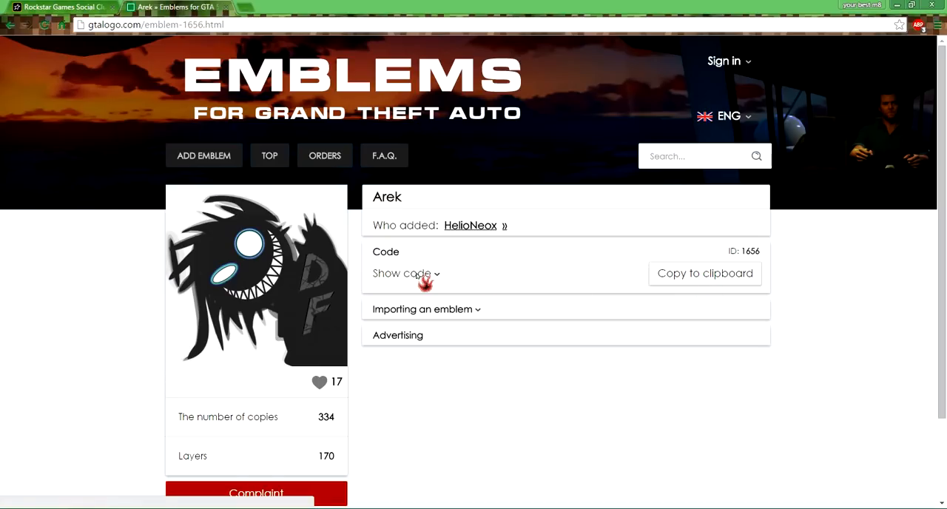
mouse_move(681, 284)
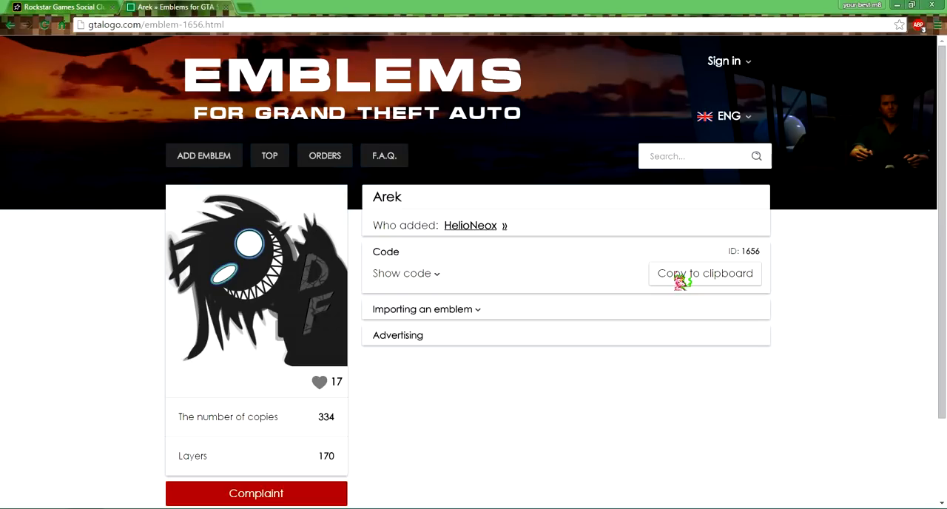
left_click(704, 273)
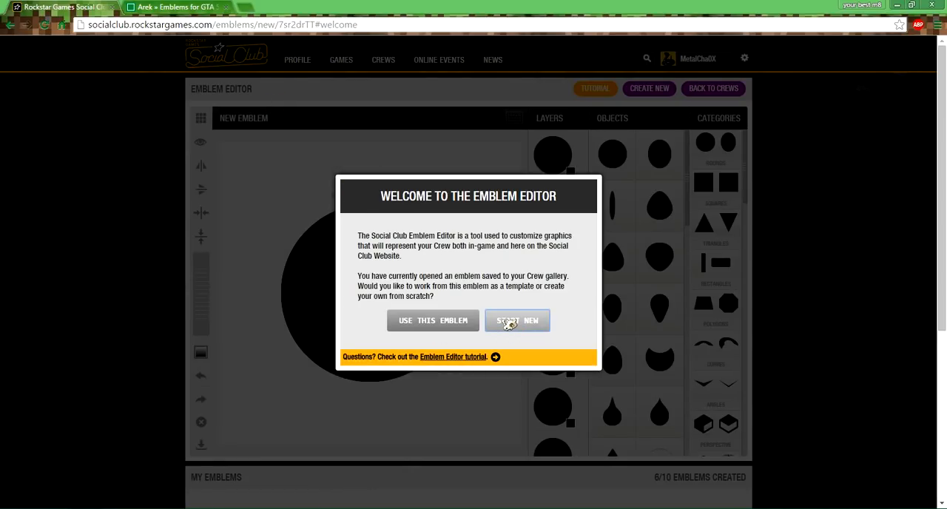
Step: Start a new blank emblem from the Emblem Editor welcome prompt
left_click(518, 319)
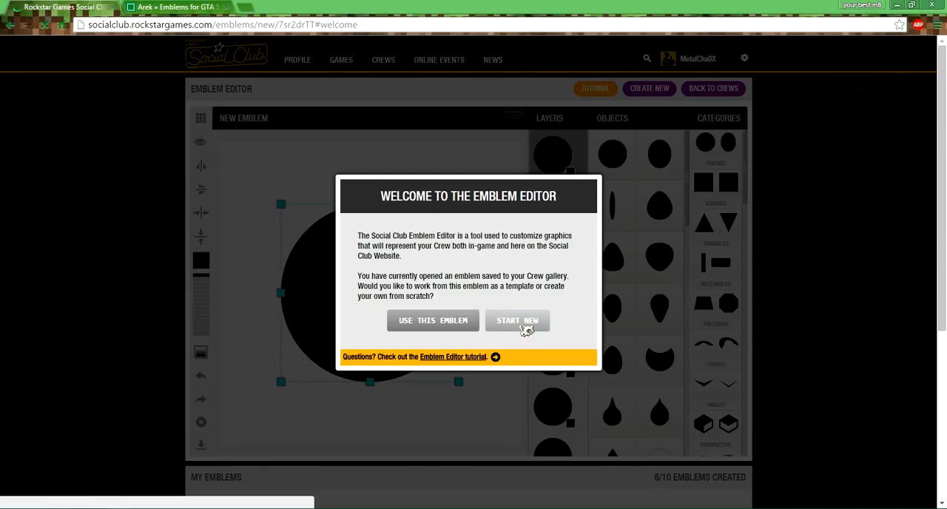
left_click(518, 320)
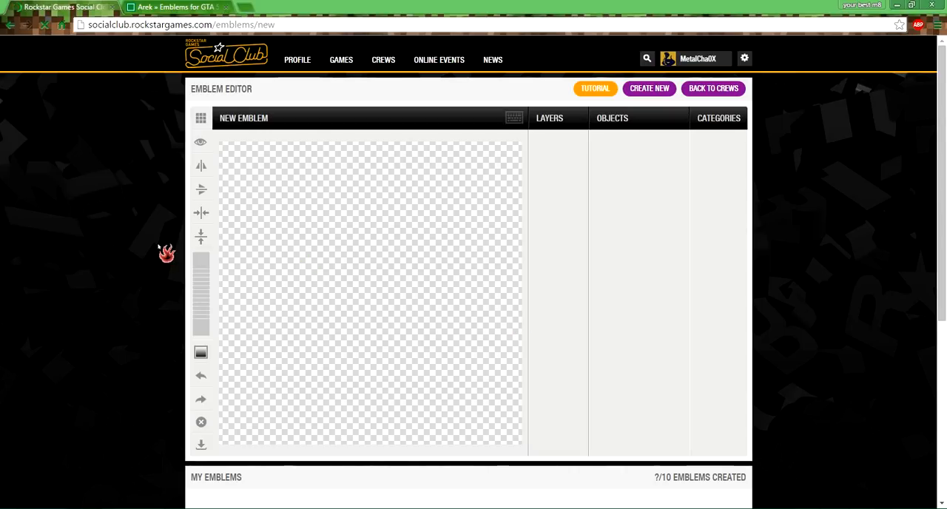
Step: Add a plain black circle from the round shapes as the emblem's first layer
left_click(718, 119)
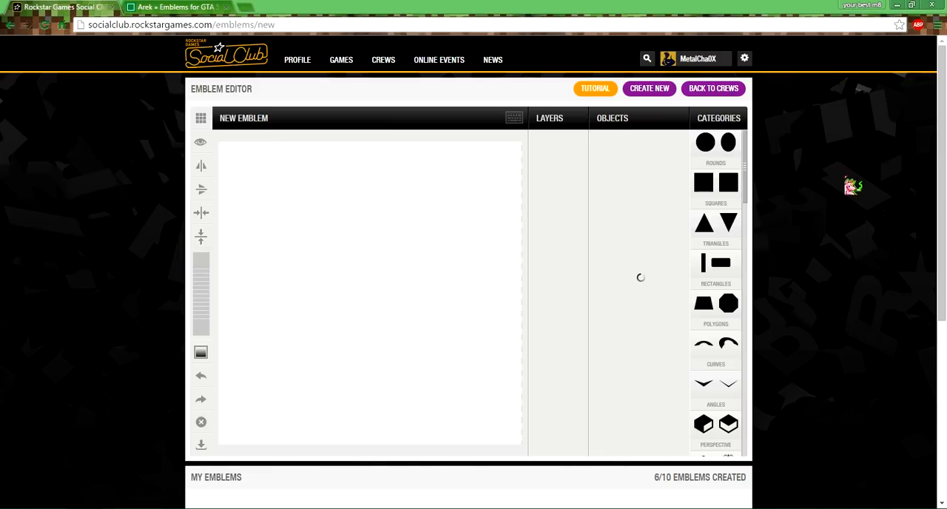
left_click(705, 142)
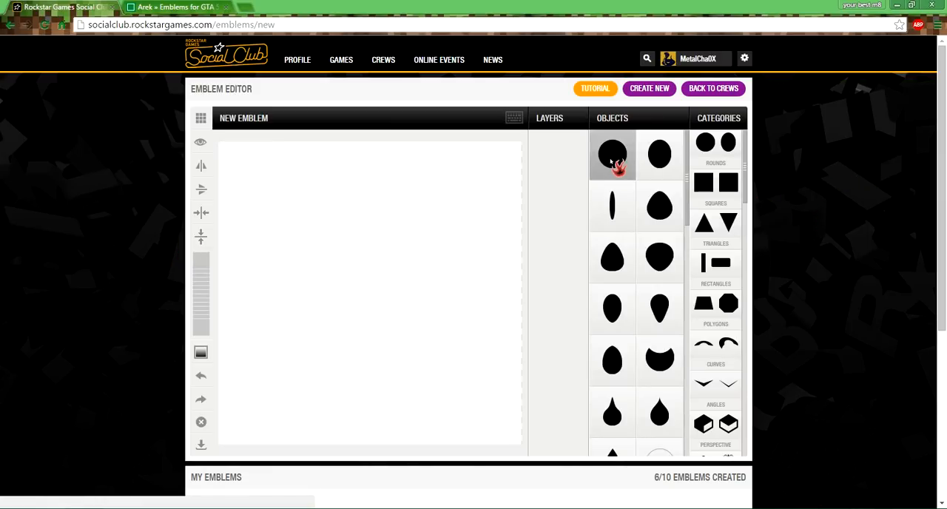
left_click(613, 154)
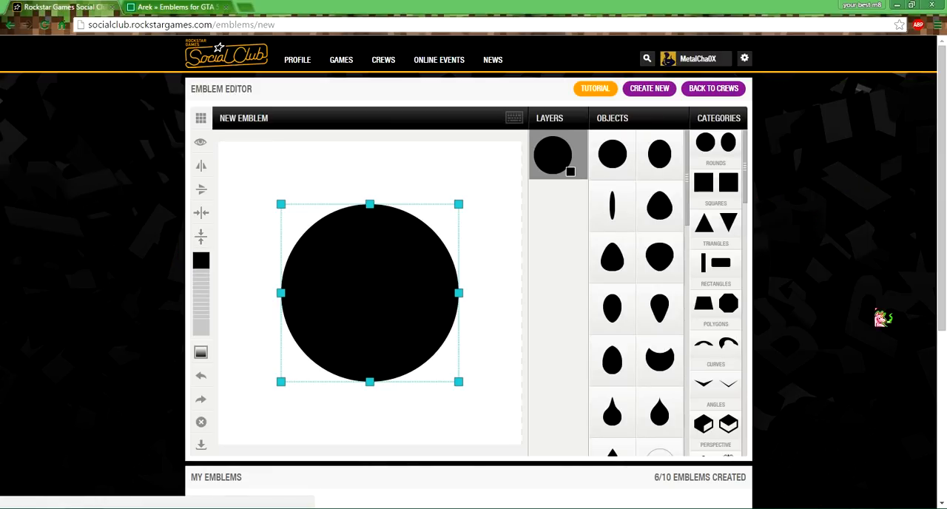
scroll("down", 3)
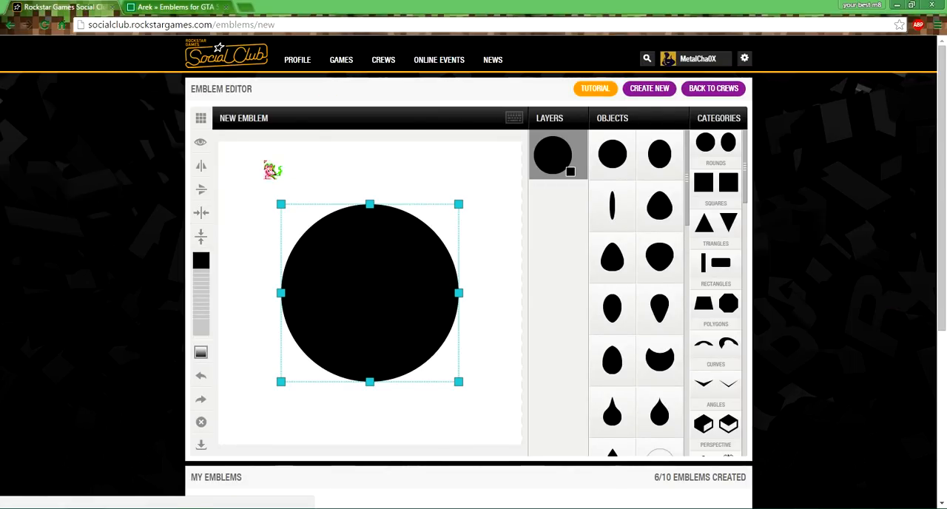
left_click(175, 6)
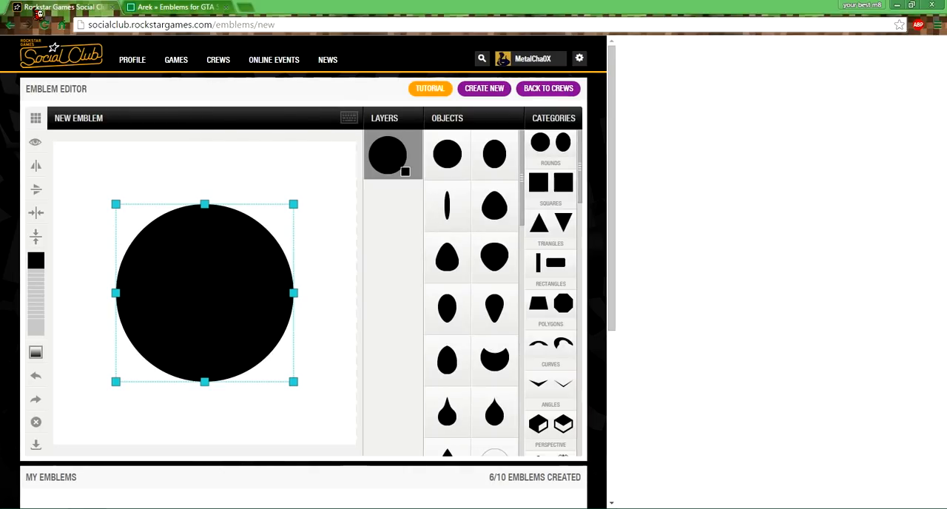
Step: Open Chrome DevTools with F12 to reach the Console beside the emblem editor
key("F12")
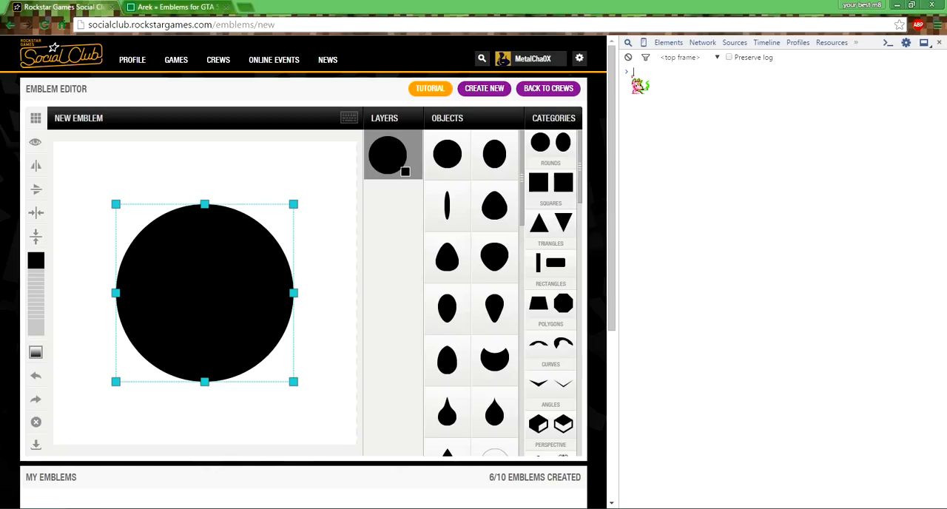
mouse_move(666, 116)
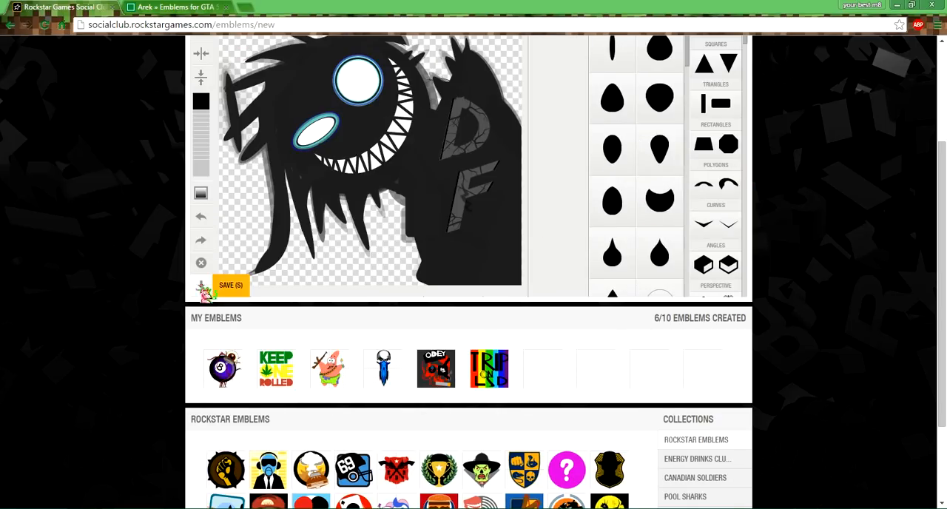
left_click(230, 284)
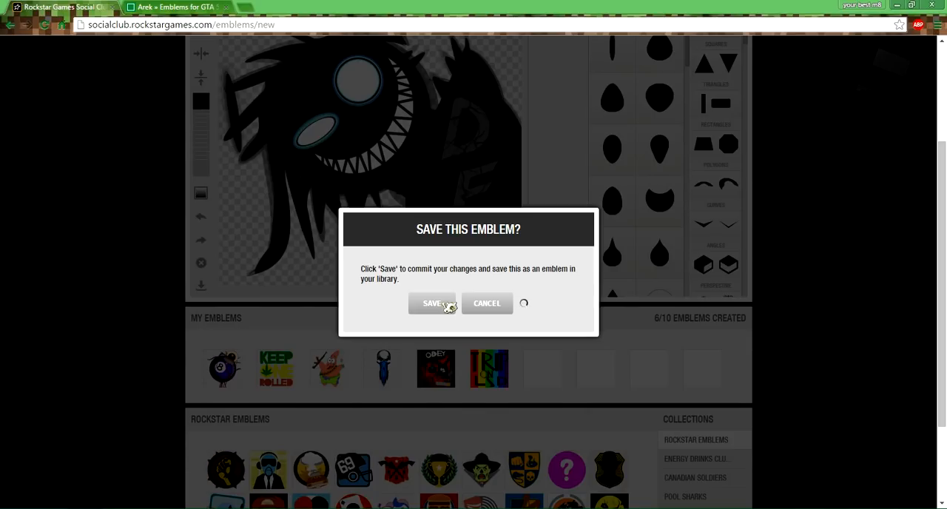
left_click(432, 303)
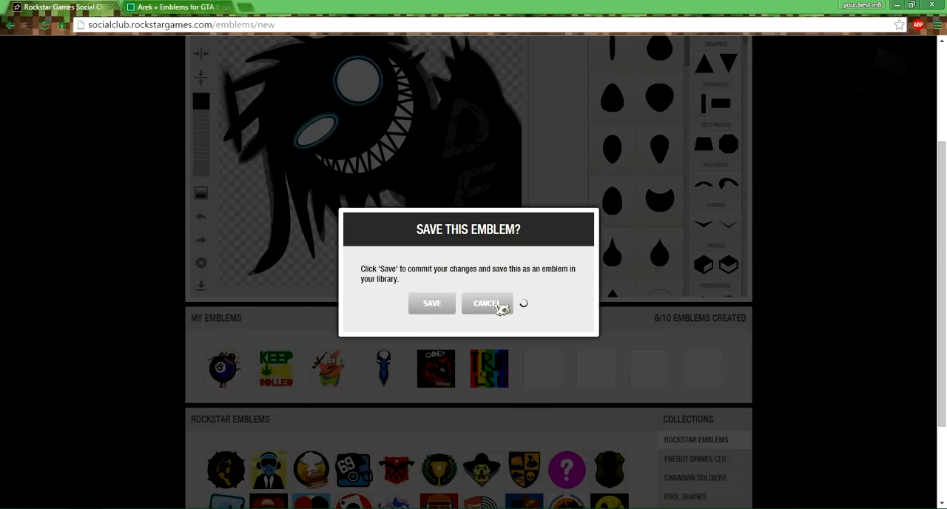
left_click(487, 302)
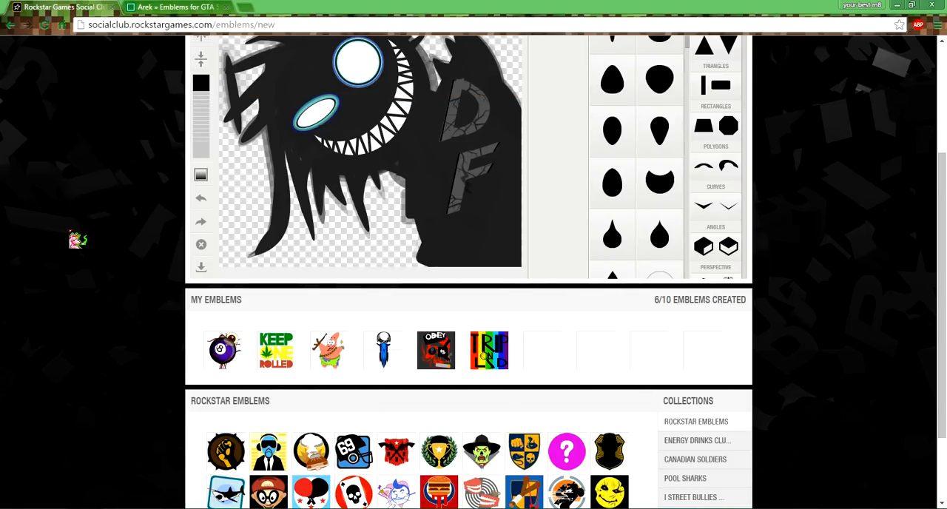
left_click(202, 268)
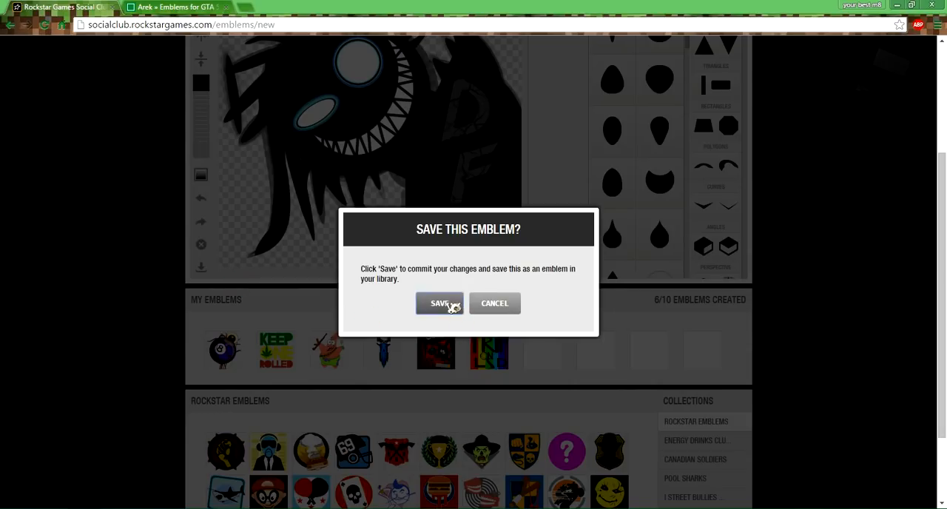
left_click(440, 302)
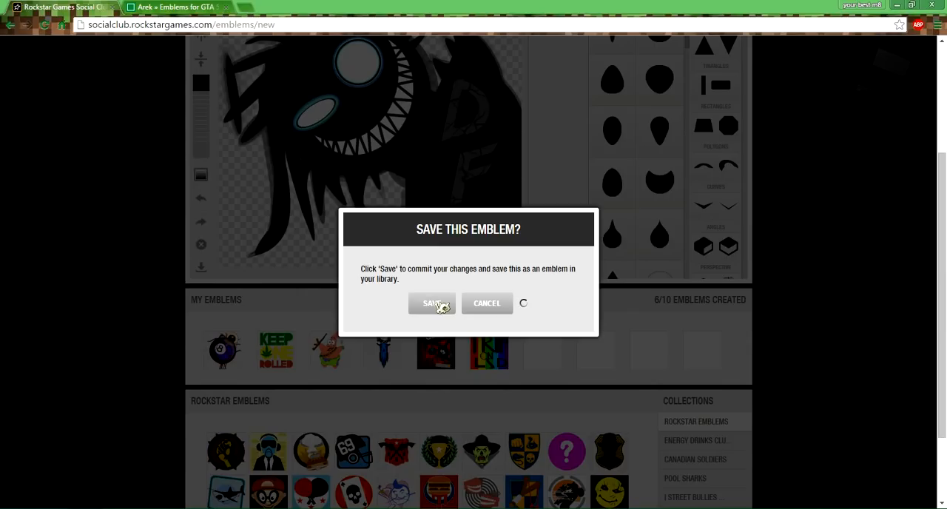
left_click(433, 304)
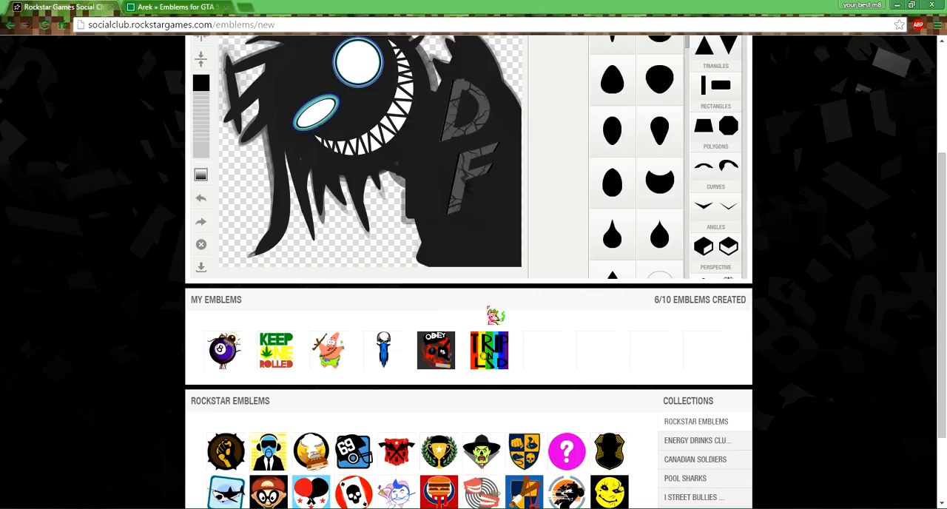
scroll("up", 3)
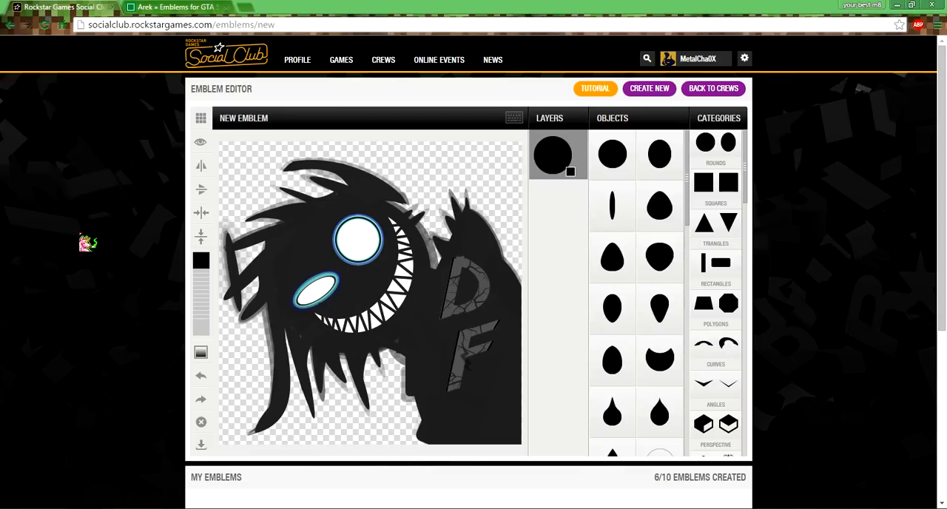
scroll("down", 3)
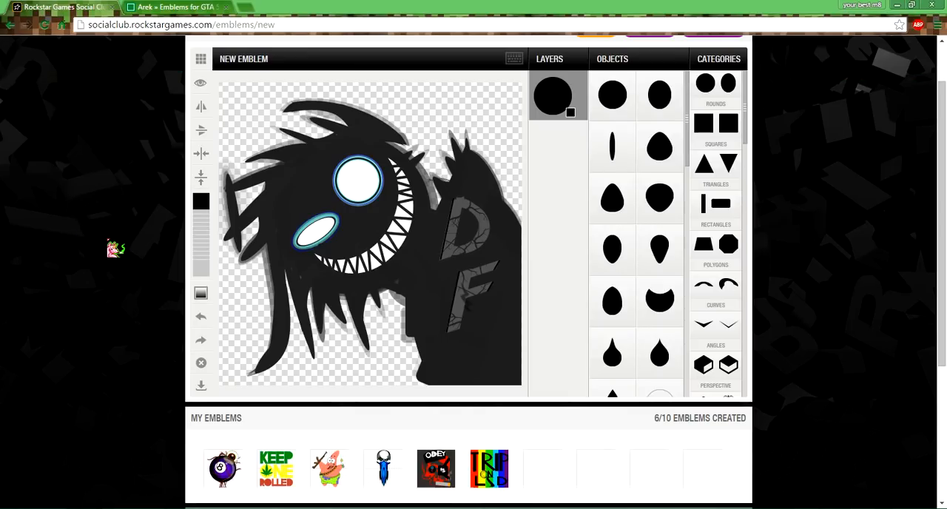
scroll("up", 3)
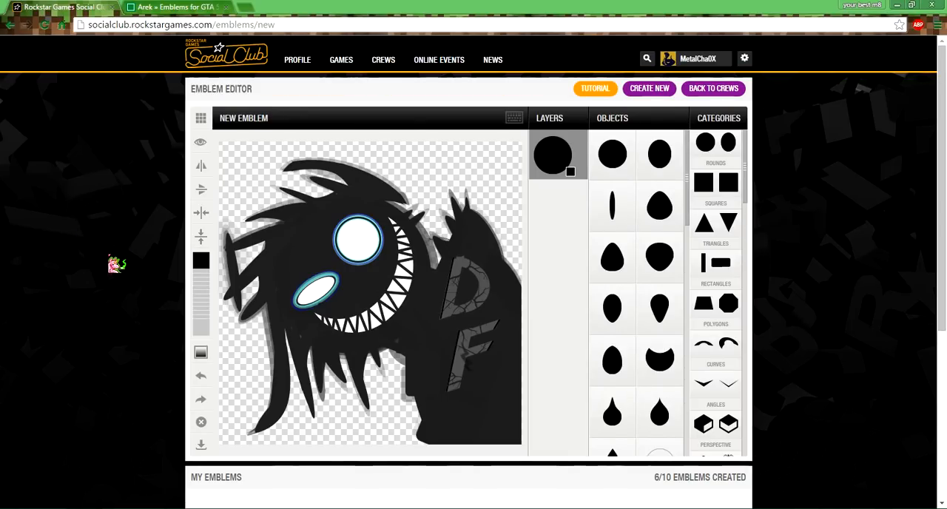
mouse_move(846, 148)
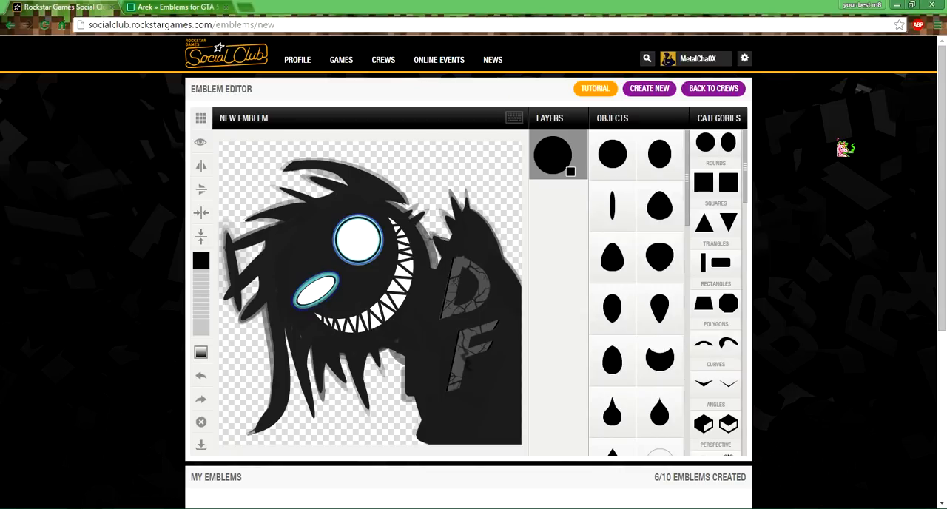
mouse_move(302, 139)
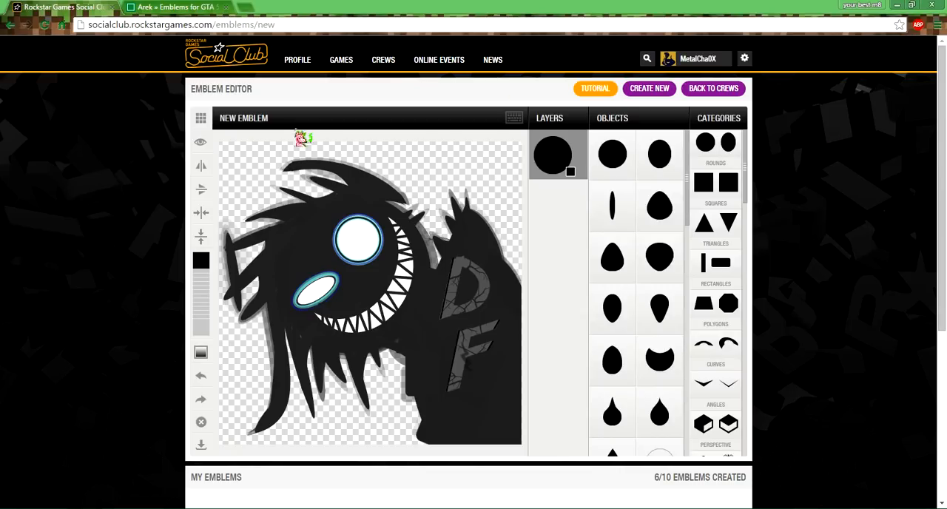
mouse_move(81, 135)
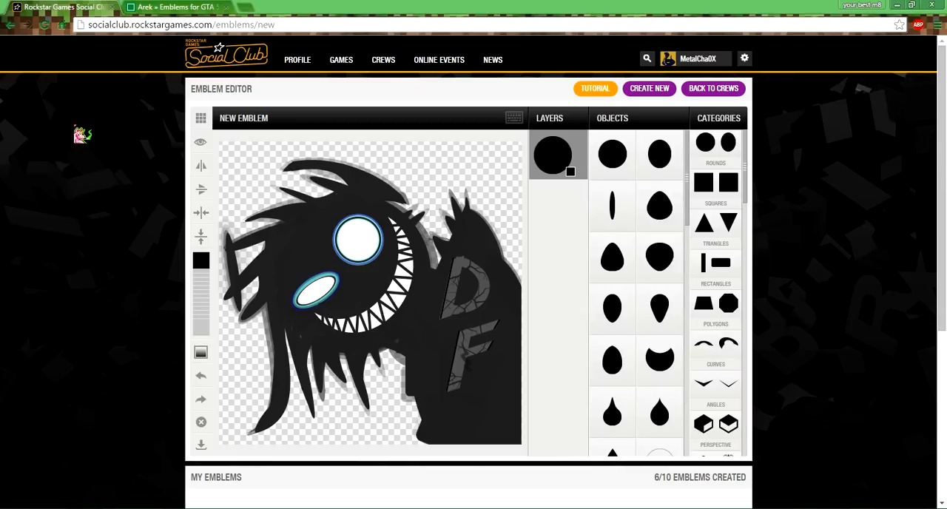